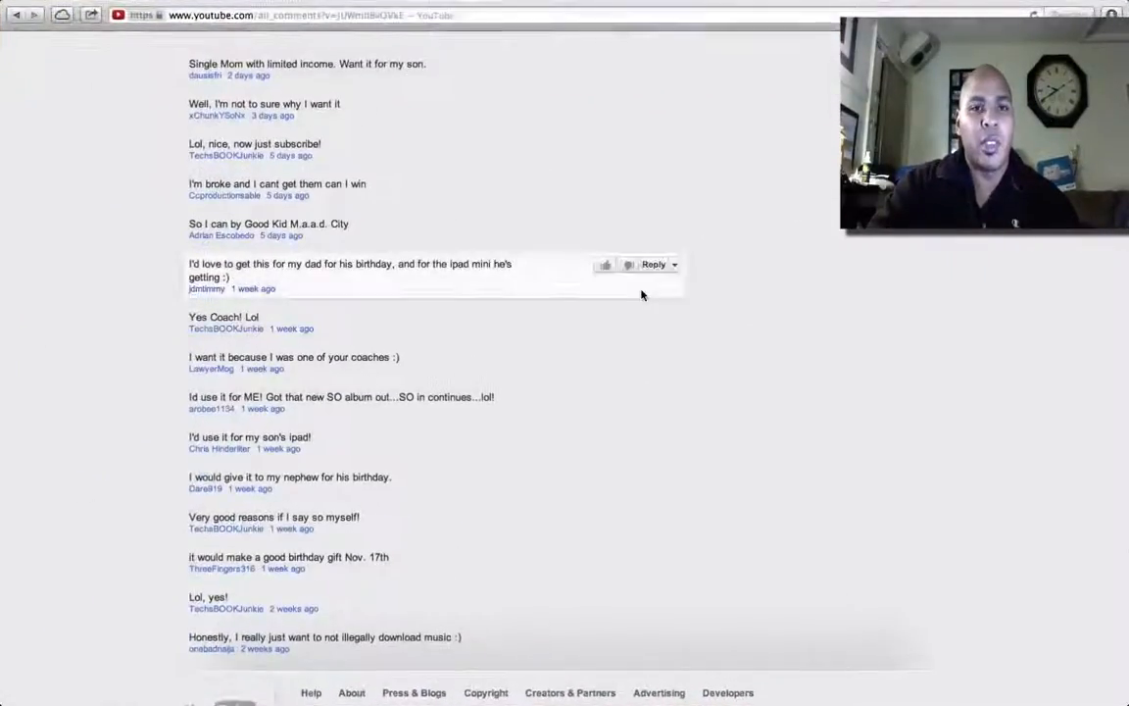
{"action": "mouse_move", "coordinate": [539, 467]}
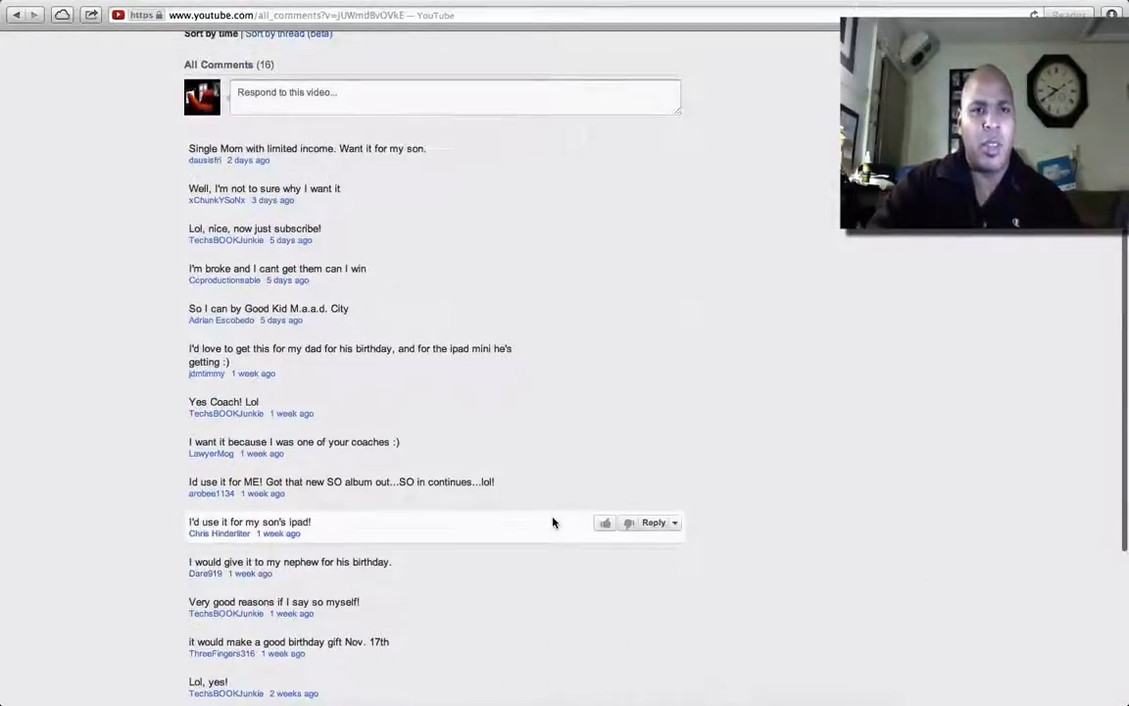
{"action": "scroll", "scroll_direction": "down", "scroll_amount": 3}
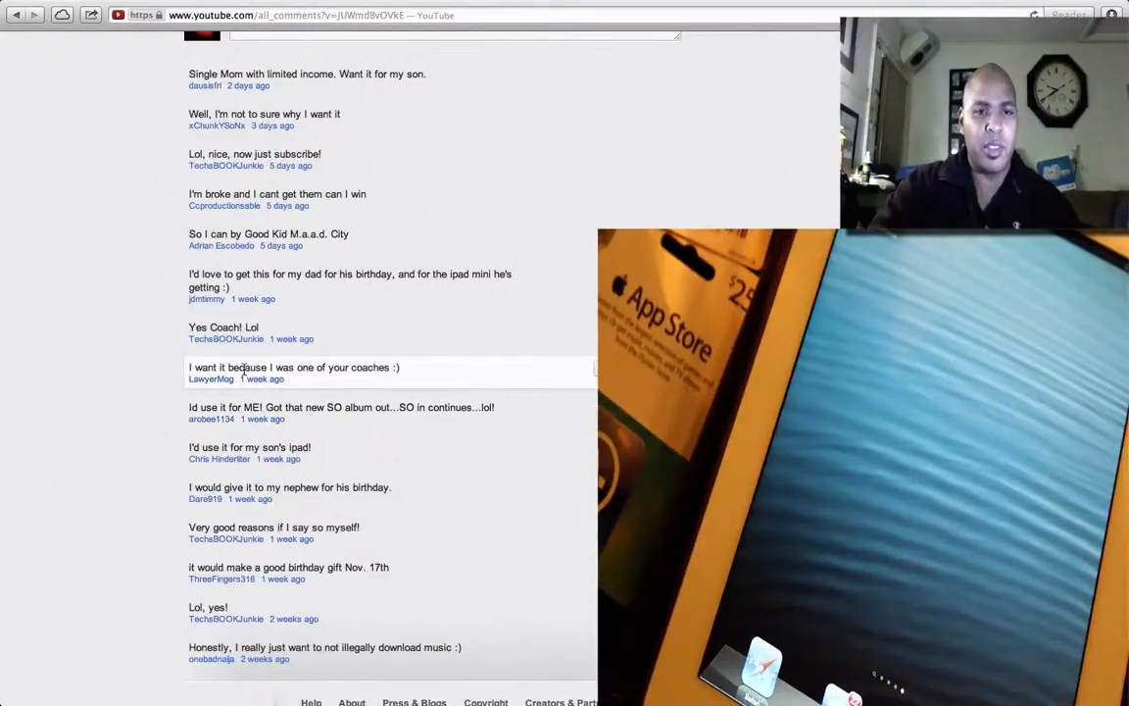
{"action": "mouse_move", "coordinate": [235, 253]}
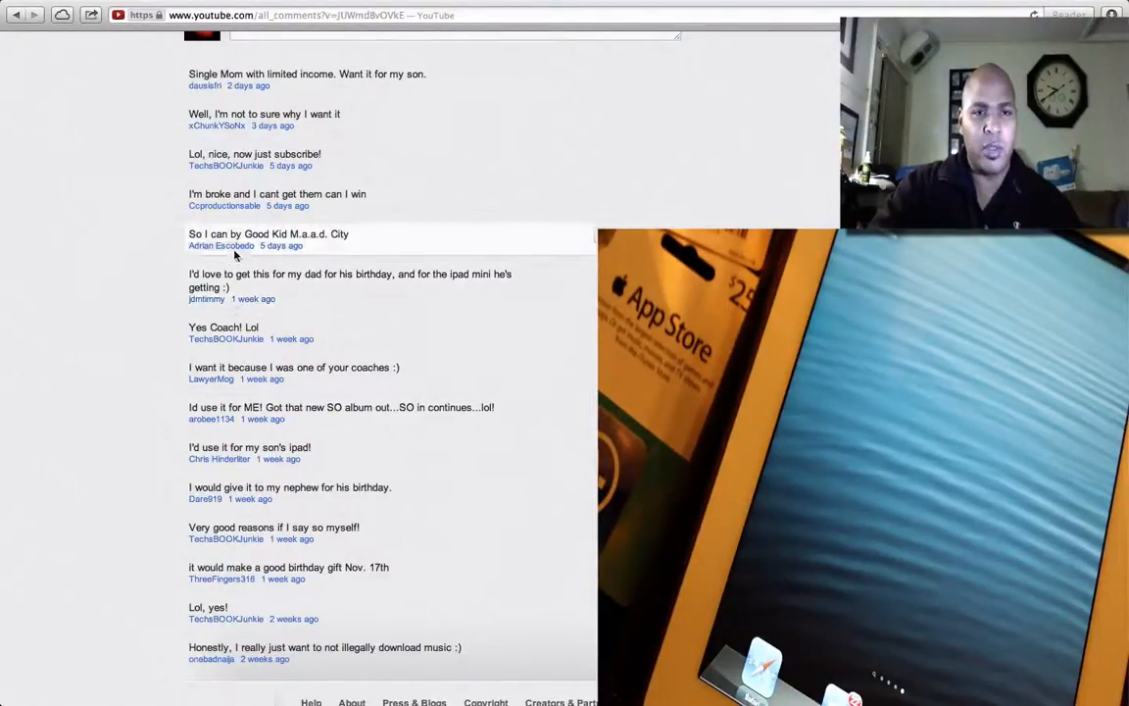
{"action": "mouse_move", "coordinate": [235, 206]}
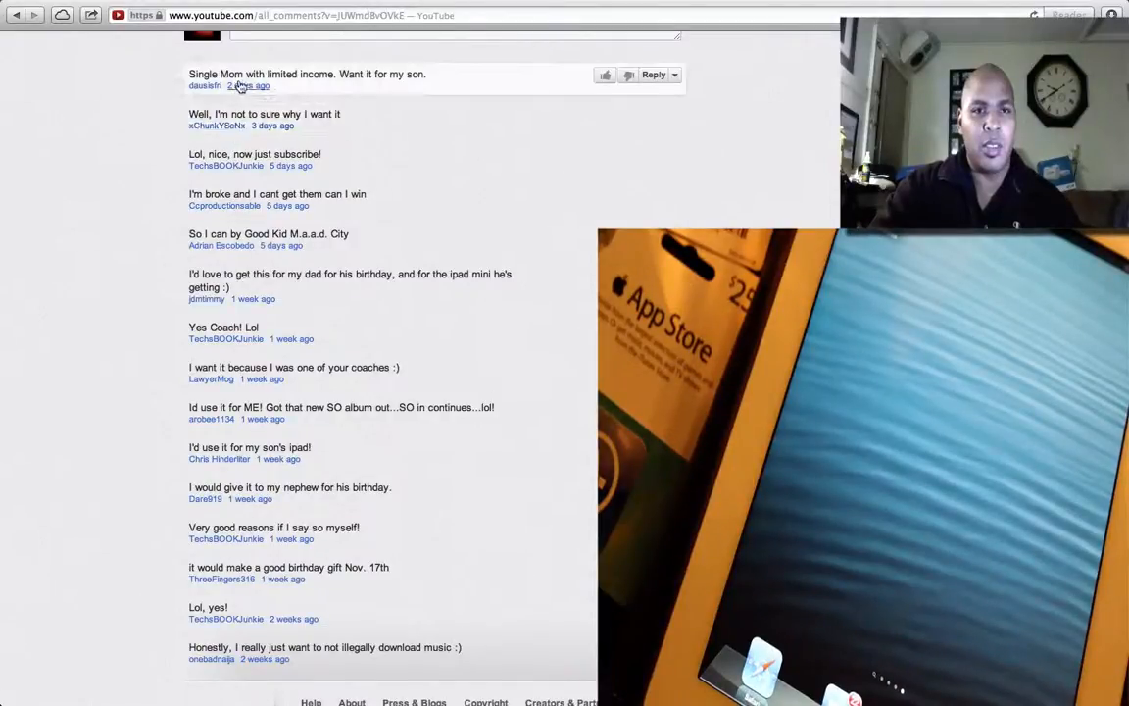
{"action": "mouse_move", "coordinate": [470, 120]}
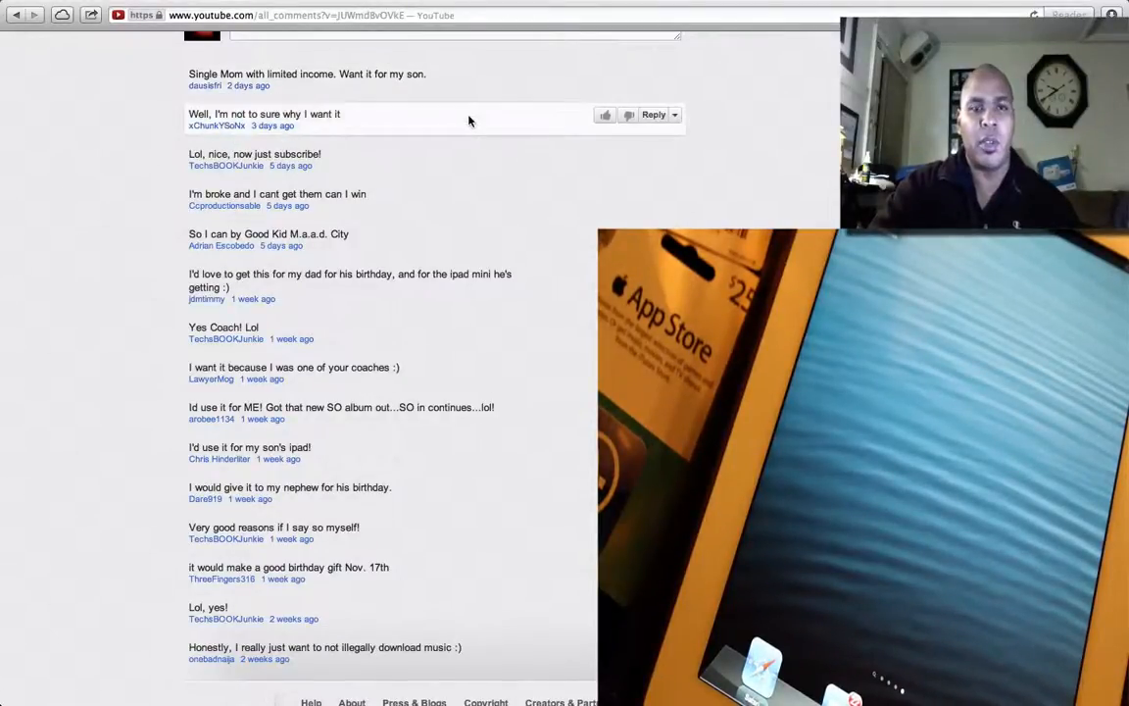